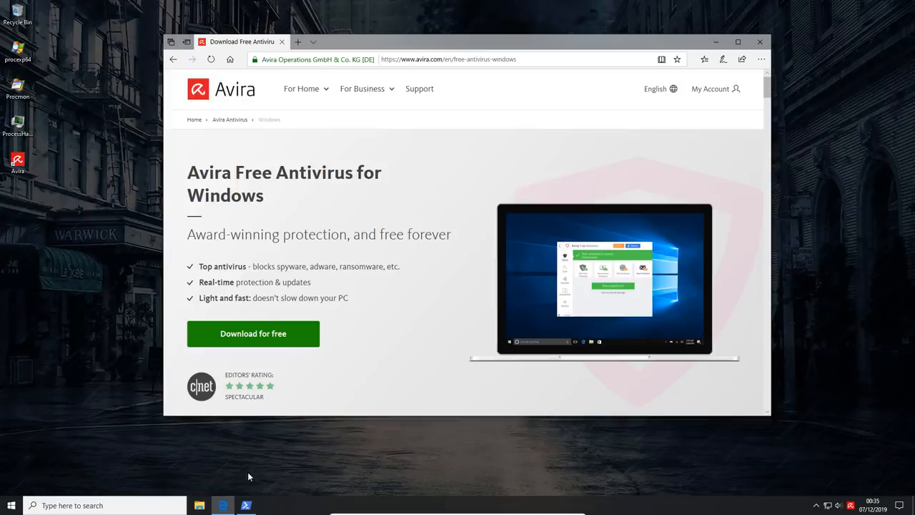
Close the Avira download page so the antivirus can be launched from the desktop.
click(760, 41)
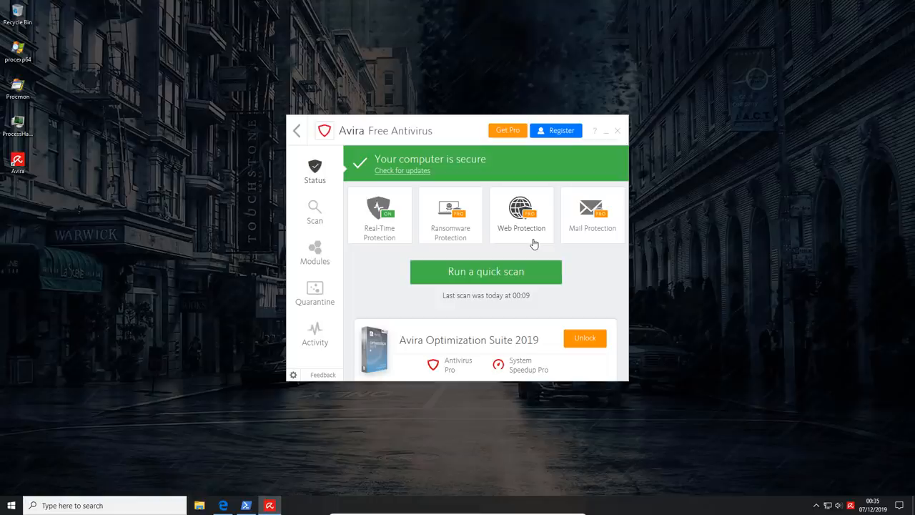
mouse_move(320, 222)
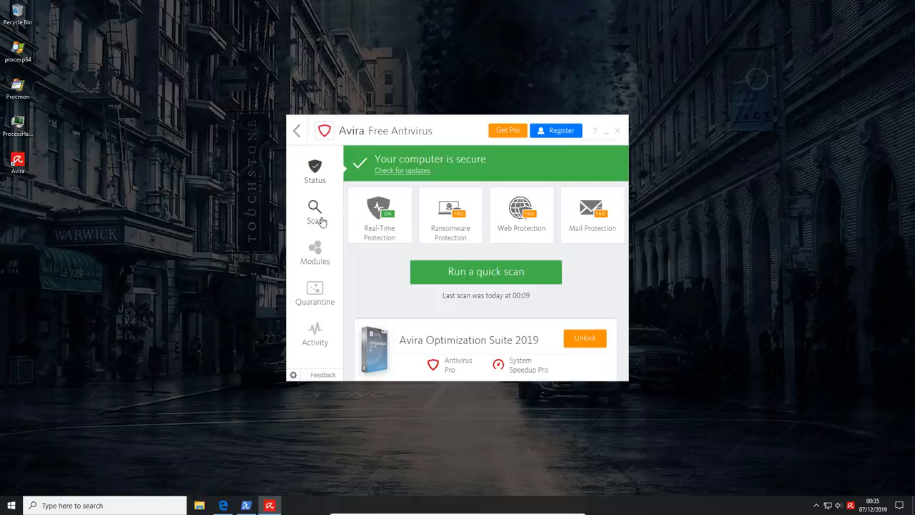
Start a Quick scan of the system's most vulnerable areas from the Scan page.
click(315, 212)
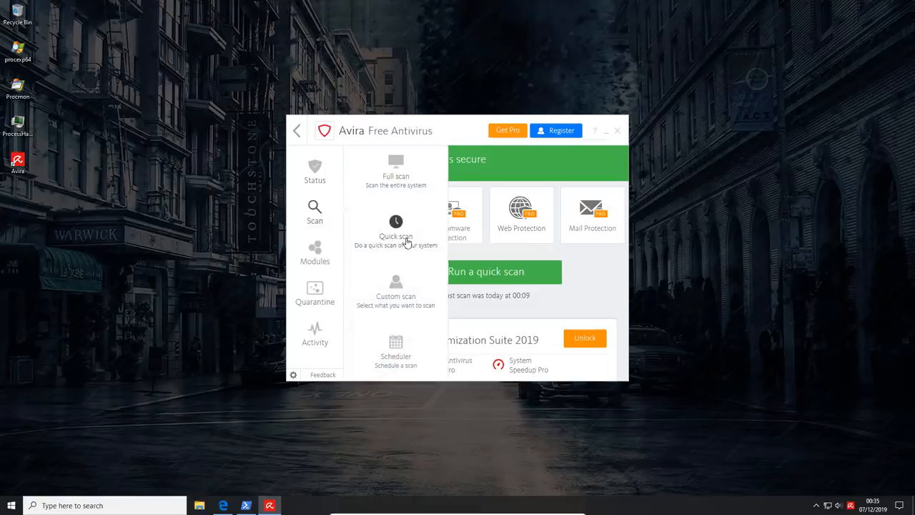
click(394, 229)
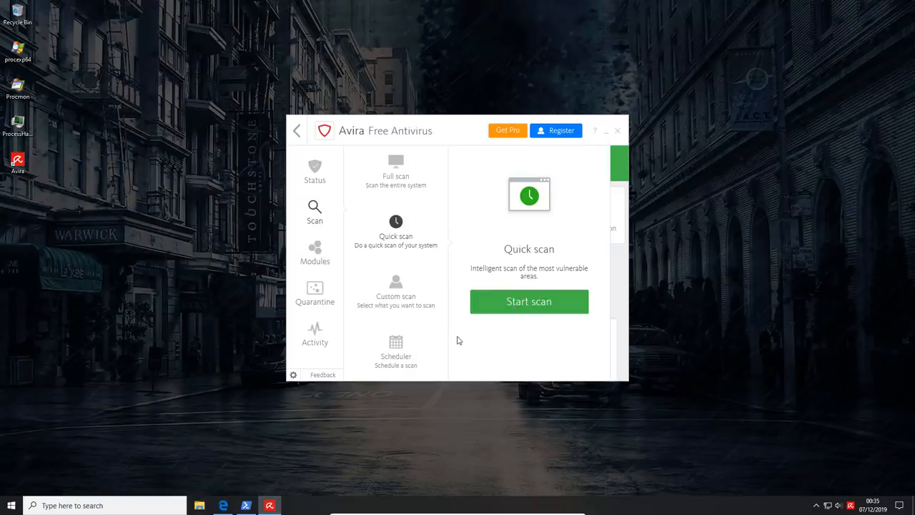
click(529, 301)
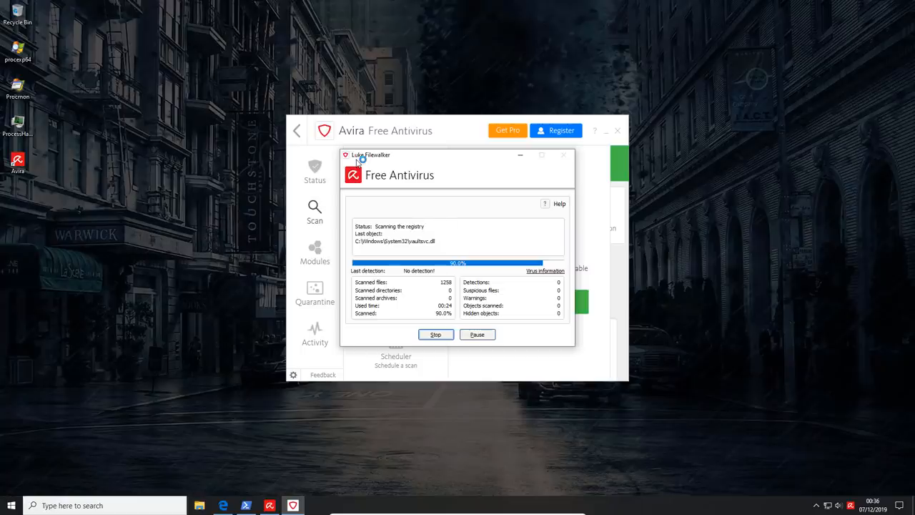
mouse_move(482, 257)
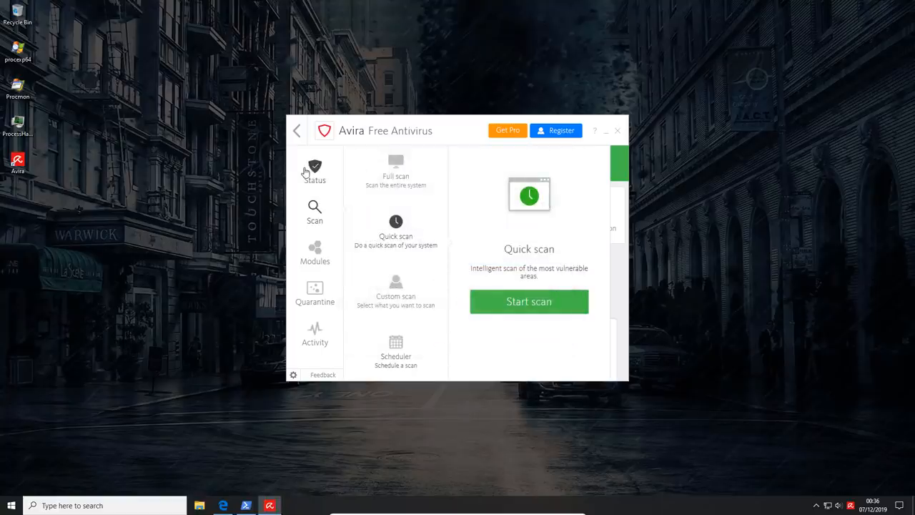
Return to the Status overview showing the last scan at 00:56, dismissing a stray Start search.
click(315, 170)
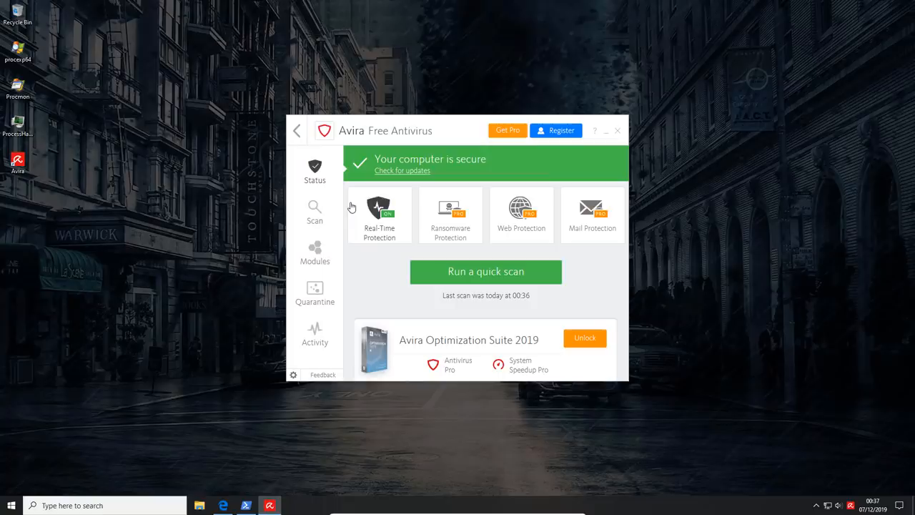
text(op)
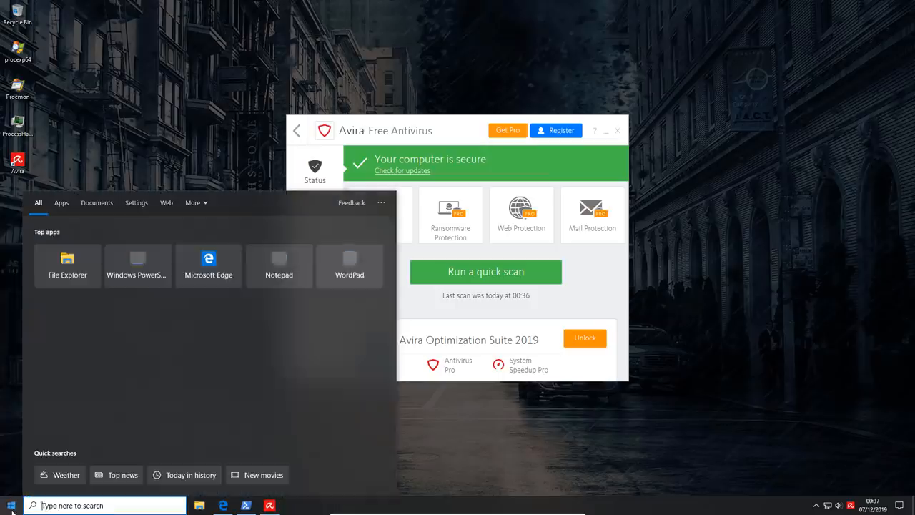
click(474, 453)
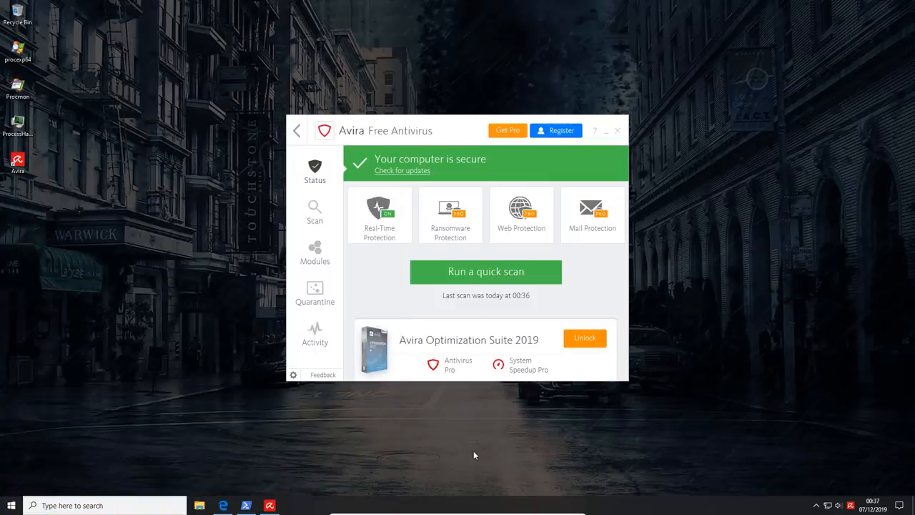
Close Avira and switch a new PowerShell window to drive Y:, briefly checking File Explorer.
click(618, 130)
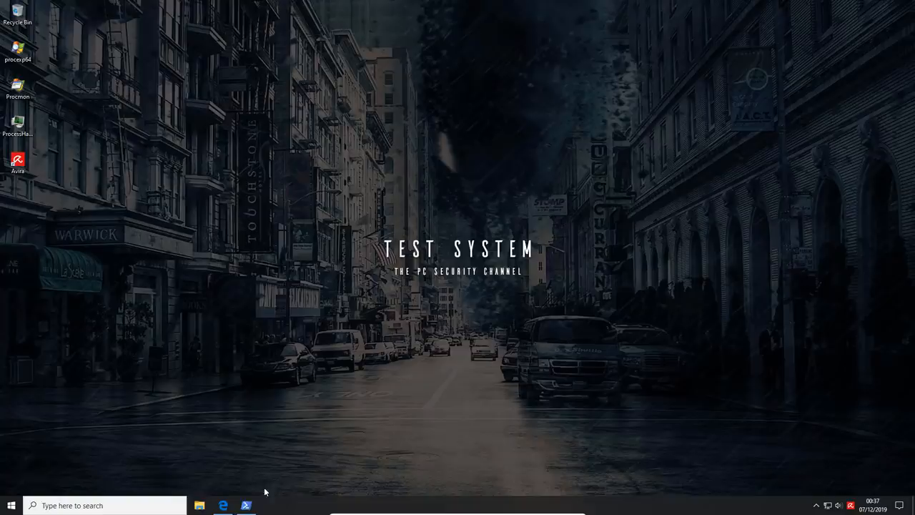
click(246, 507)
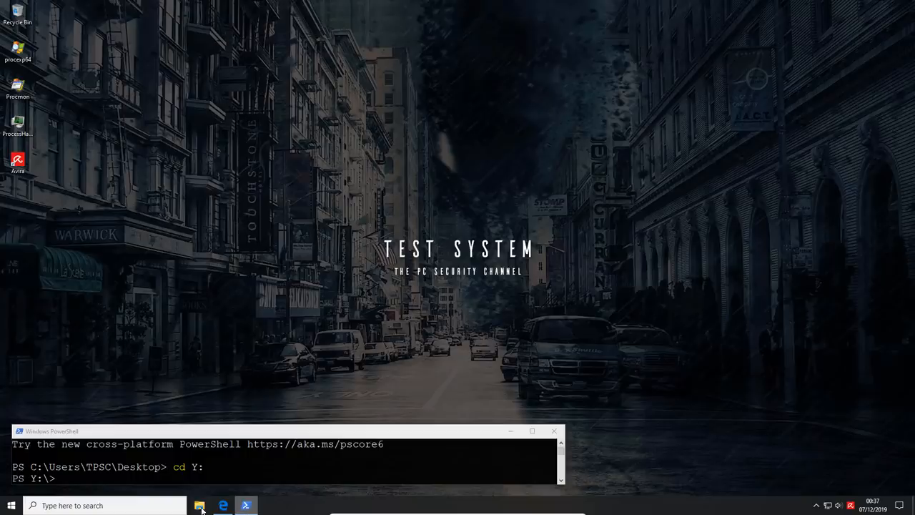
click(200, 506)
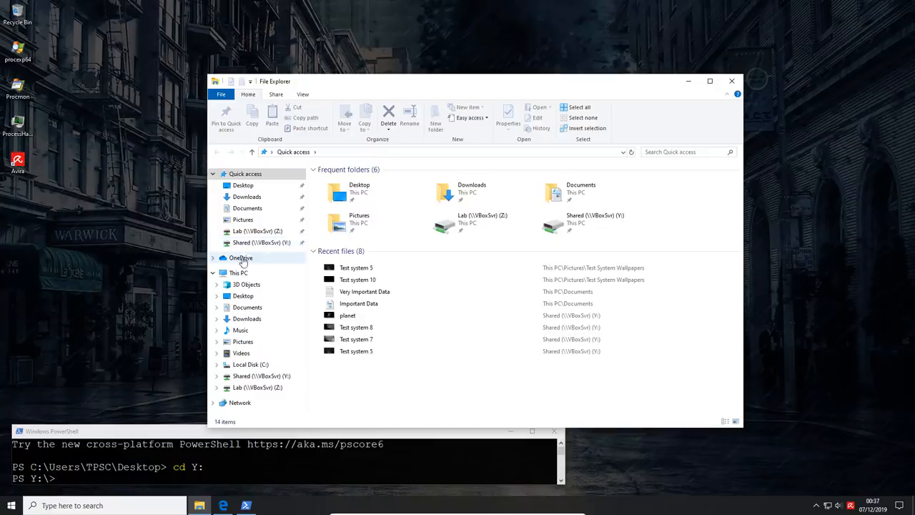
click(261, 243)
text(p)
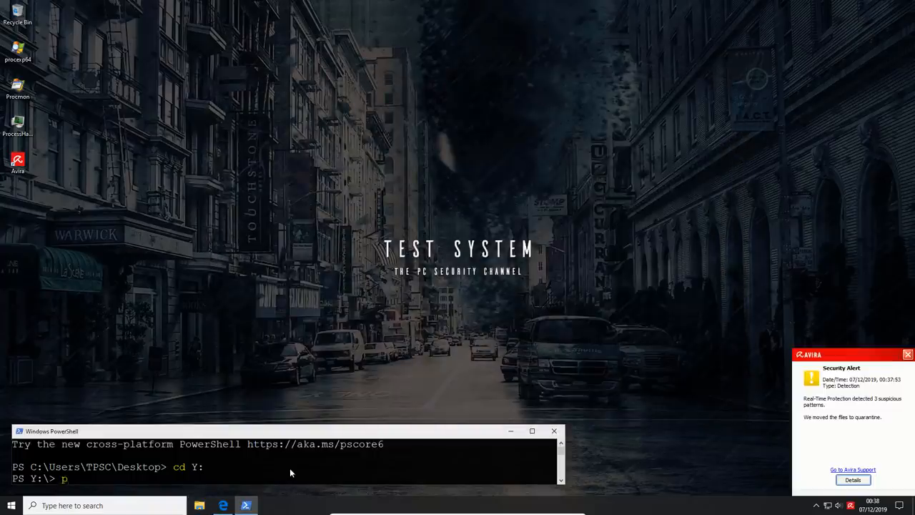
Run python malex.py at the Y:\ prompt to start the malware sample batch.
text(ython)
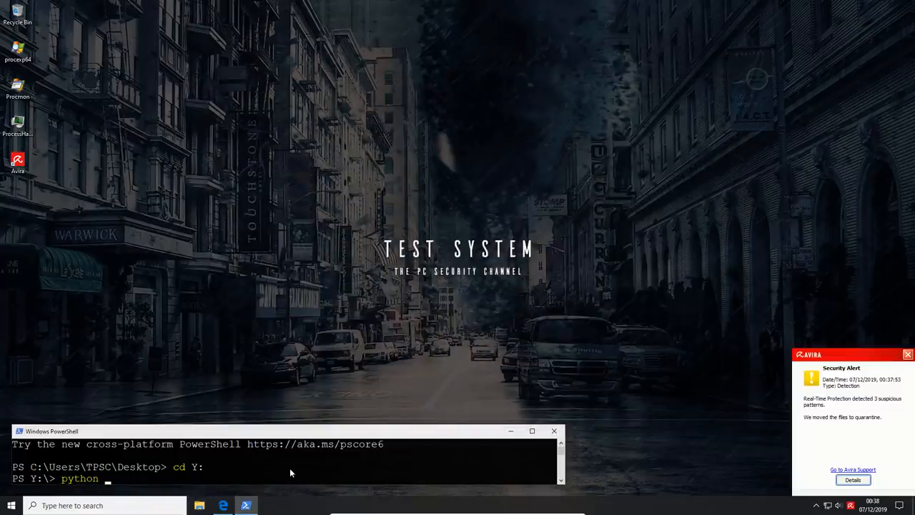
text(malex.py)
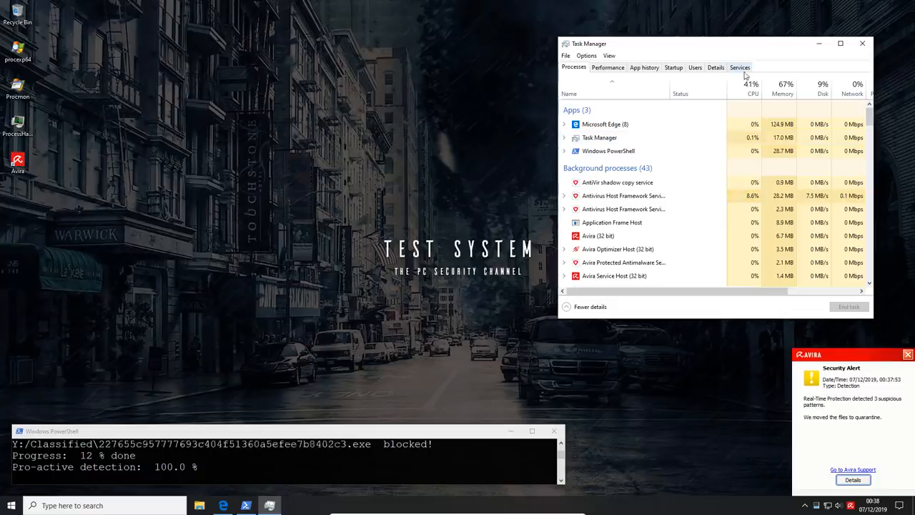
Sort Task Manager processes by CPU and dismiss the Stealer_build.exe insufficient-resources error.
click(752, 88)
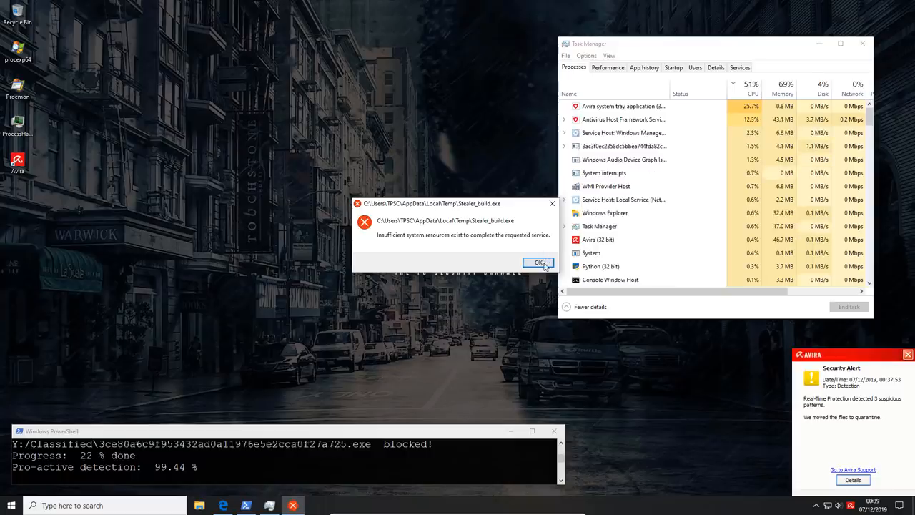
click(538, 263)
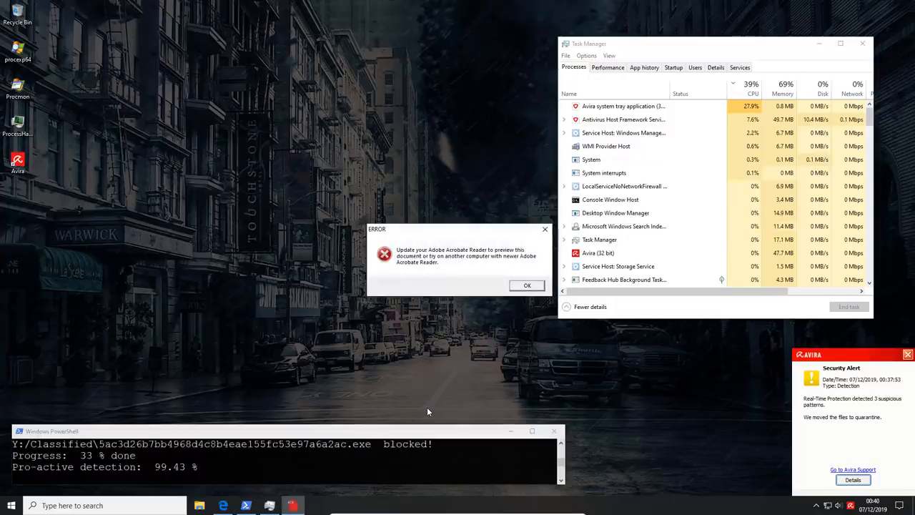
Dismiss the Acrobat Reader error, allow the app through the firewall and accept the UAC prompt.
click(526, 286)
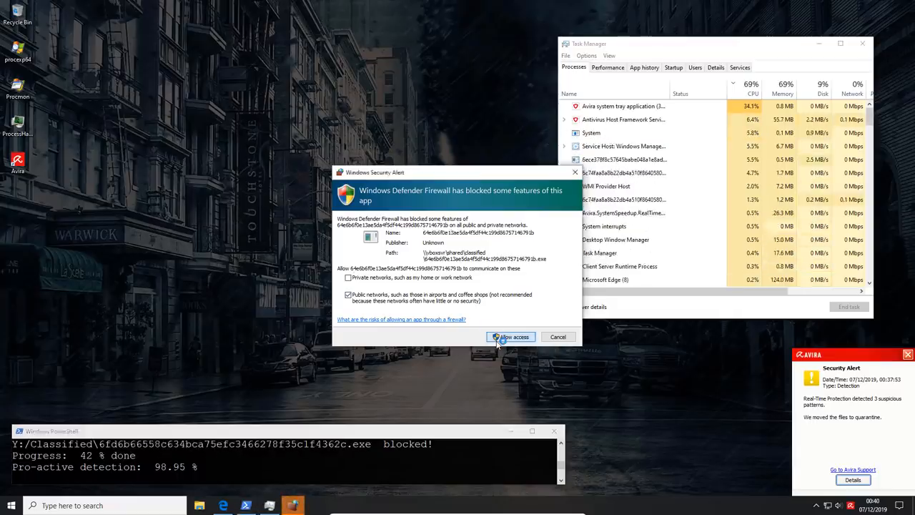
click(510, 338)
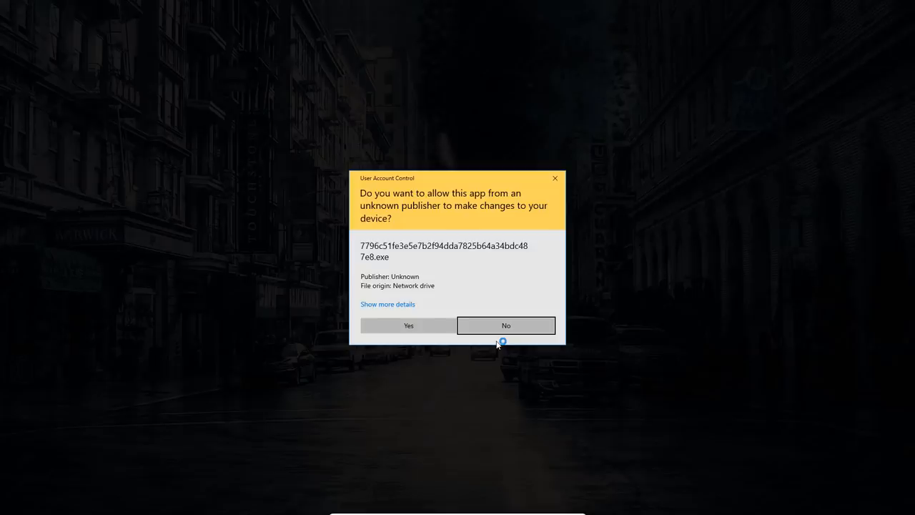
mouse_move(429, 335)
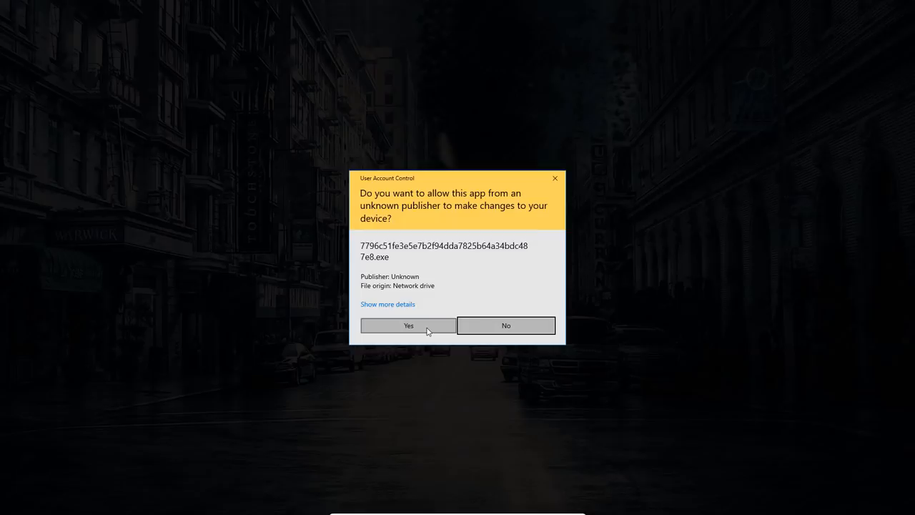
click(408, 326)
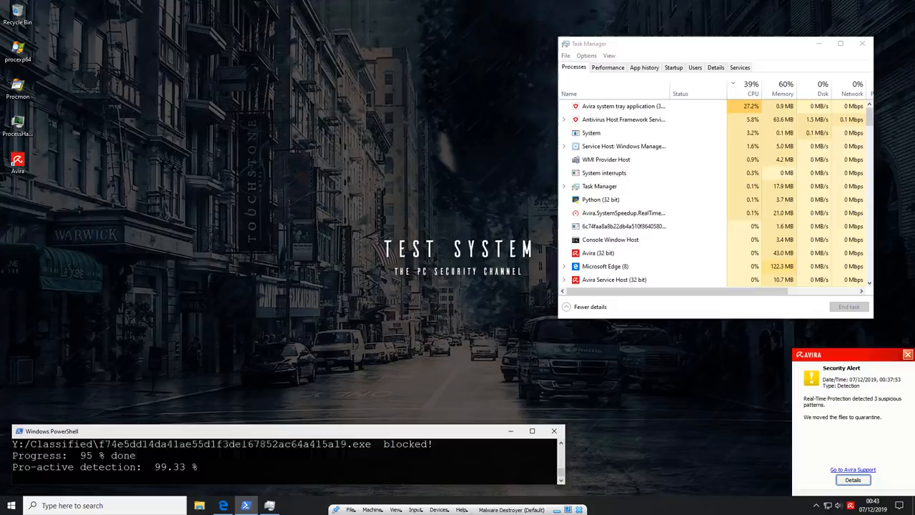
Bring up Process Hacker from the taskbar to check leftover sample processes.
click(289, 505)
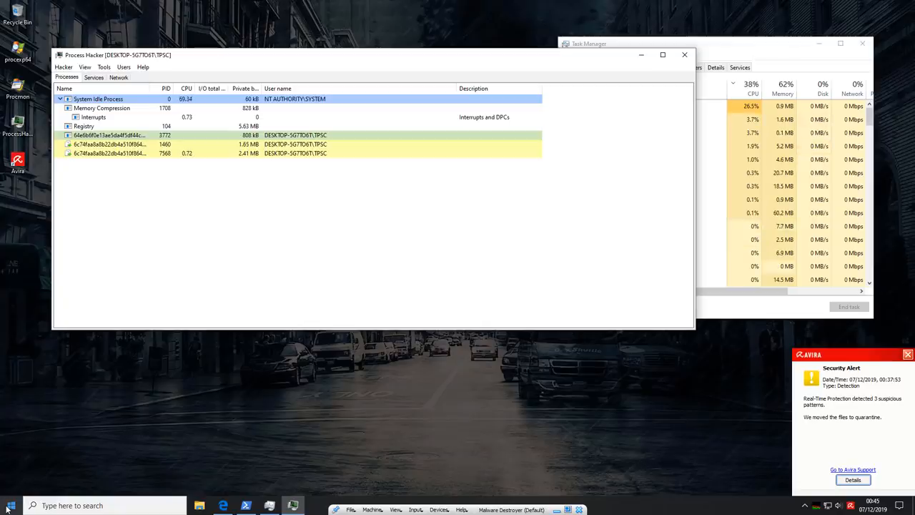
Restart the computer from the Start menu power options.
click(9, 506)
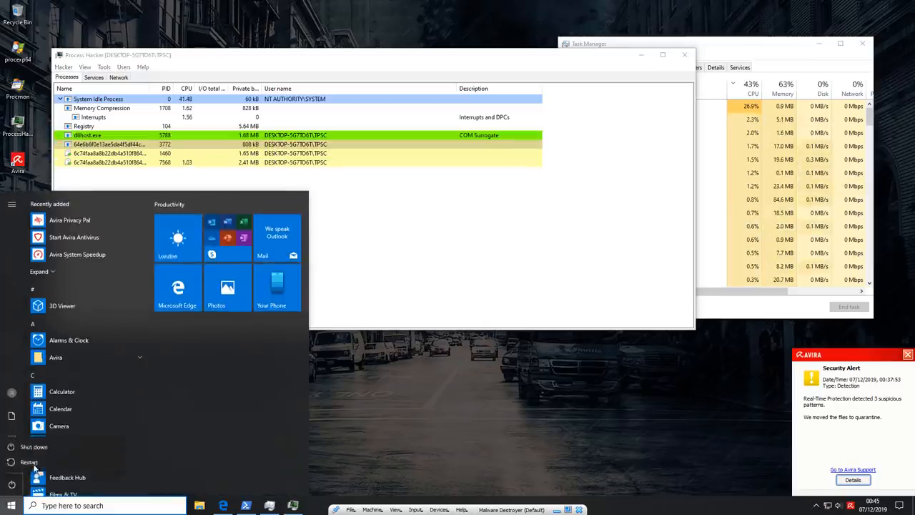
click(27, 463)
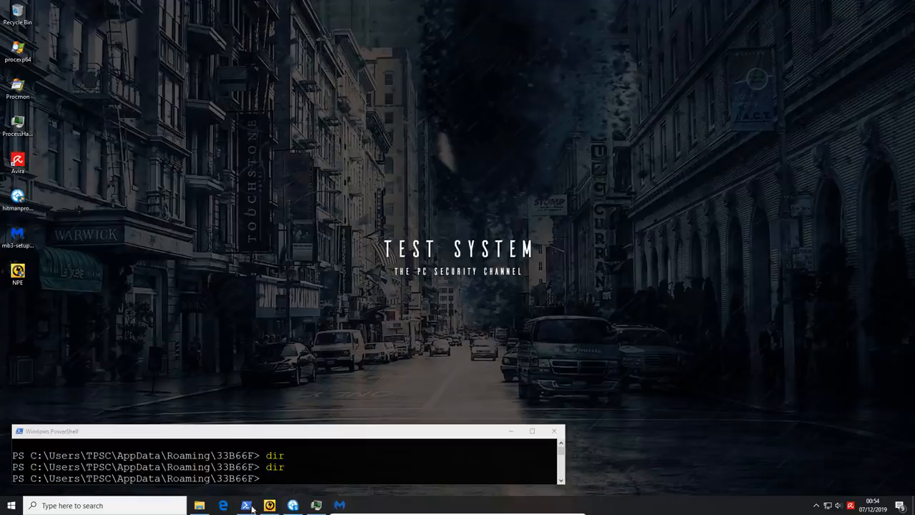
Switch to PowerShell to list the 33B66F folder under AppData Roaming after reboot.
click(317, 506)
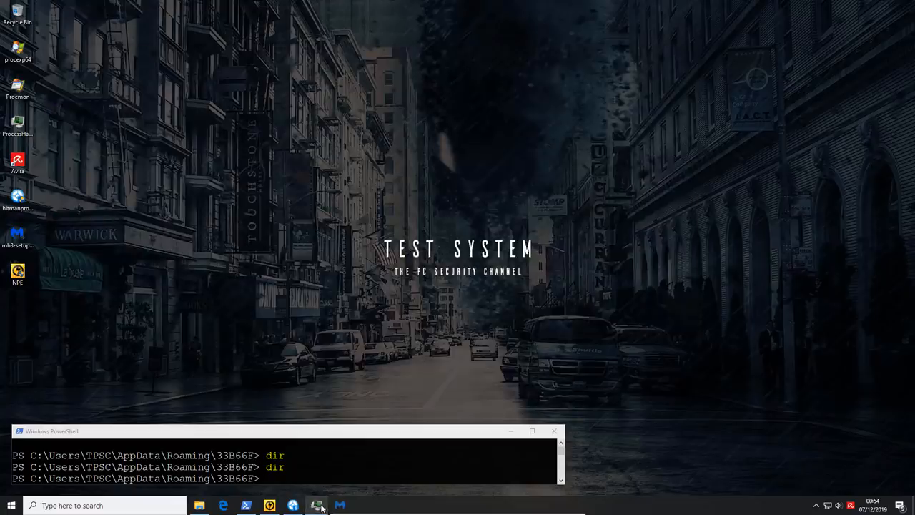
Review Malwarebytes and HitmanPro results and view the F07004.exe Trojan detection details.
click(317, 506)
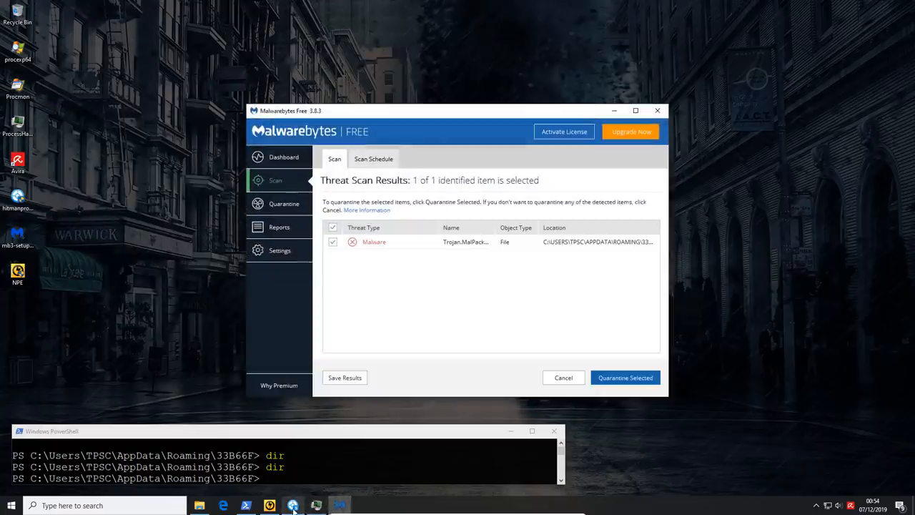
click(268, 506)
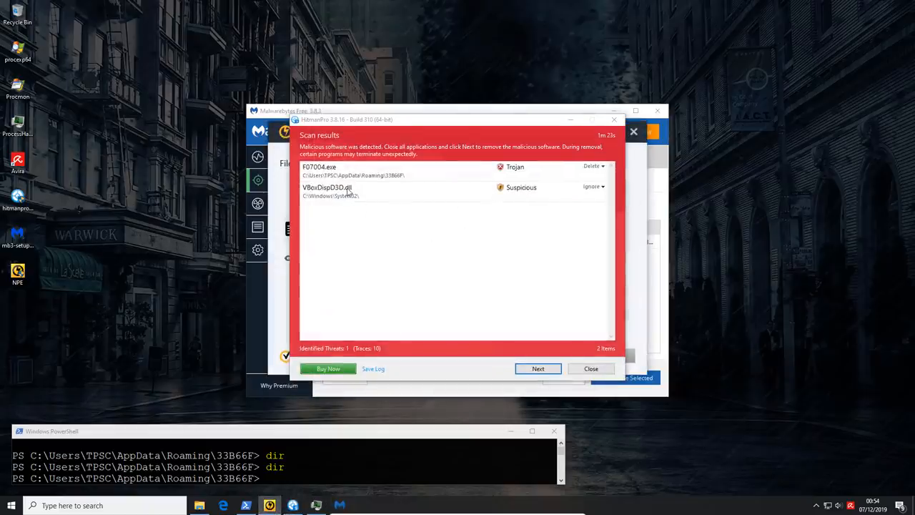
mouse_move(378, 186)
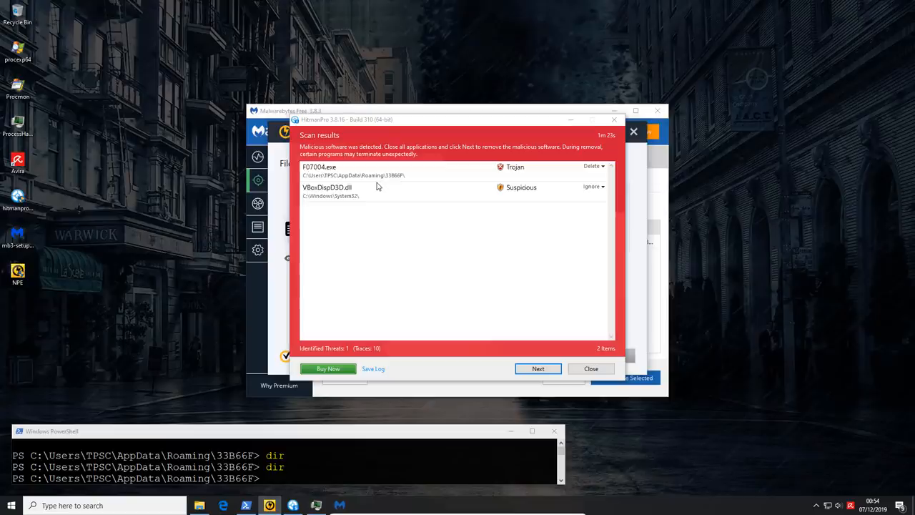
mouse_move(386, 205)
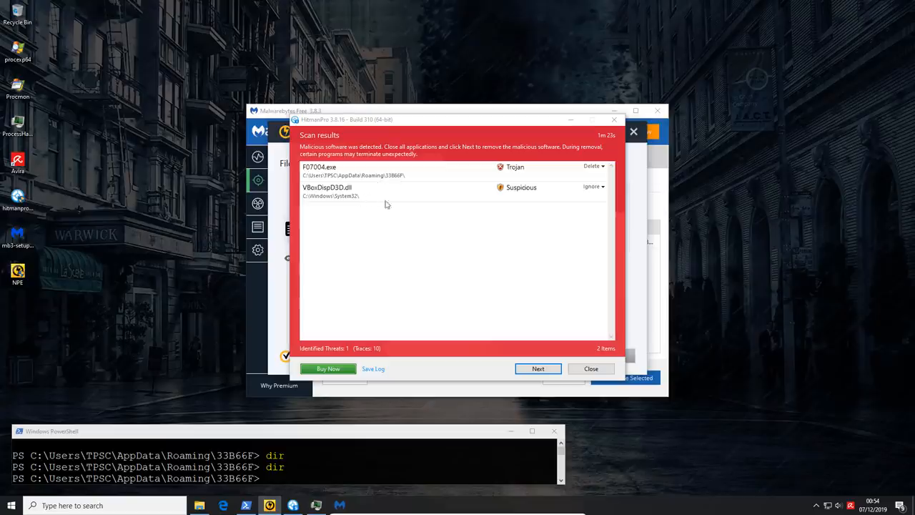
click(383, 192)
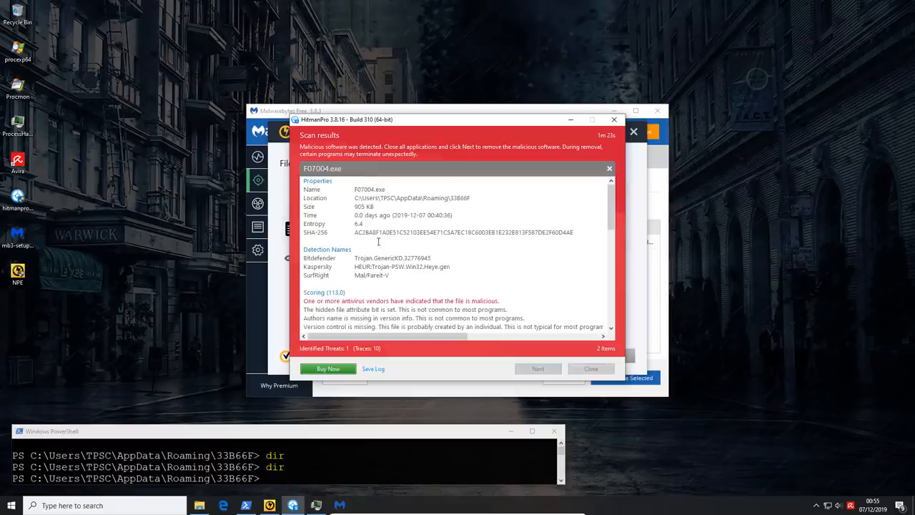
double_click(355, 206)
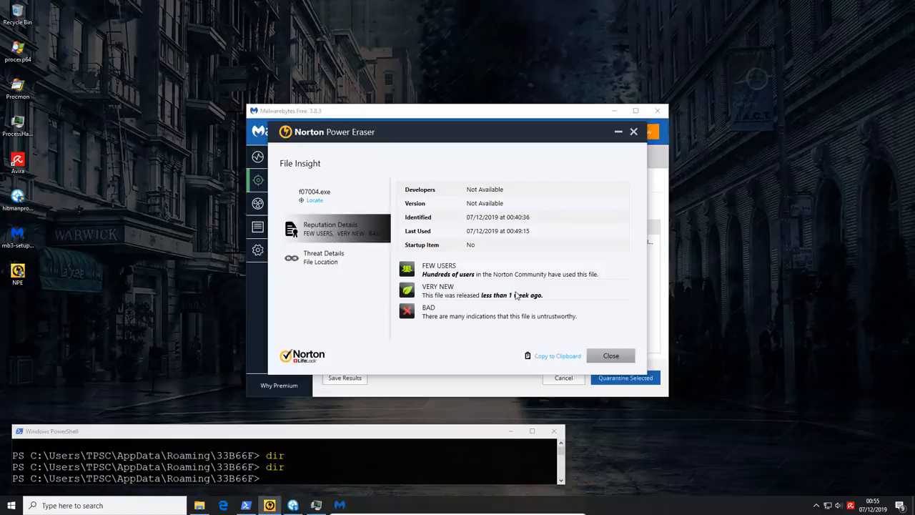
mouse_move(445, 314)
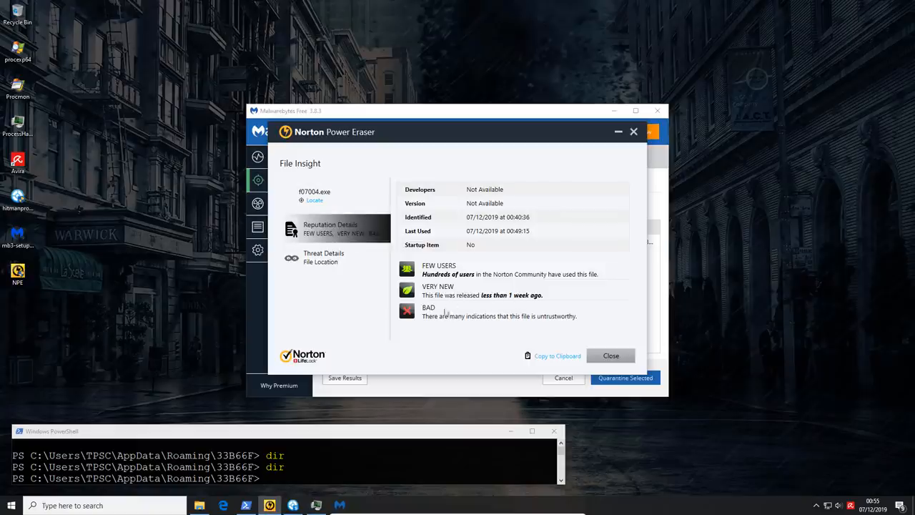
mouse_move(326, 209)
text(dir)
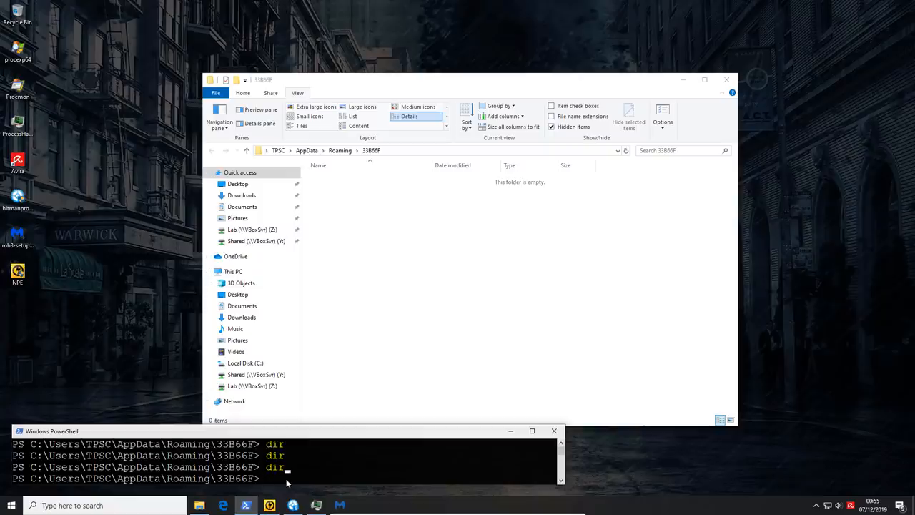
mouse_move(503, 468)
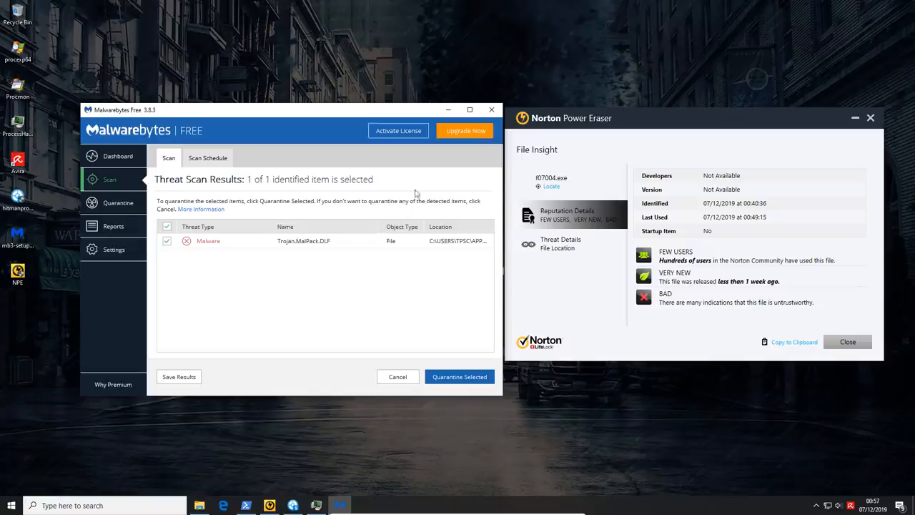
mouse_move(443, 114)
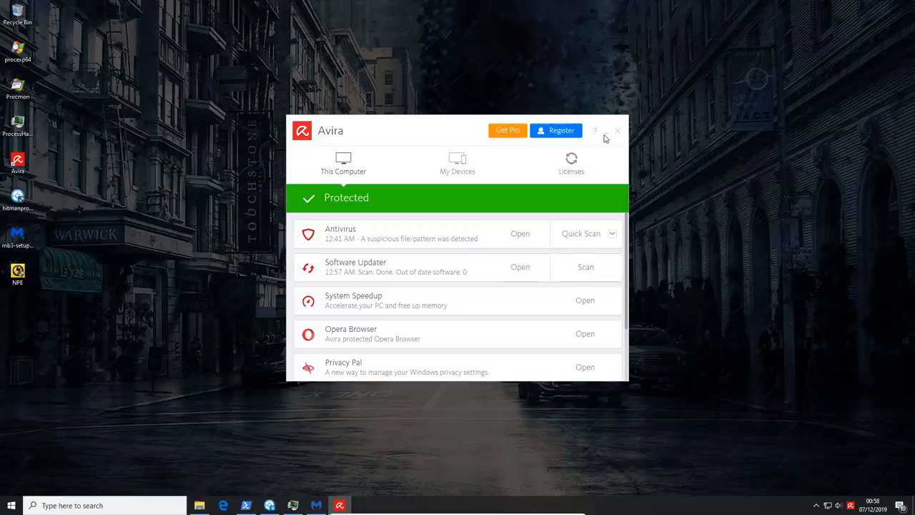
Close the Avira dashboard after confirming Protected status, leaving the desktop.
click(618, 130)
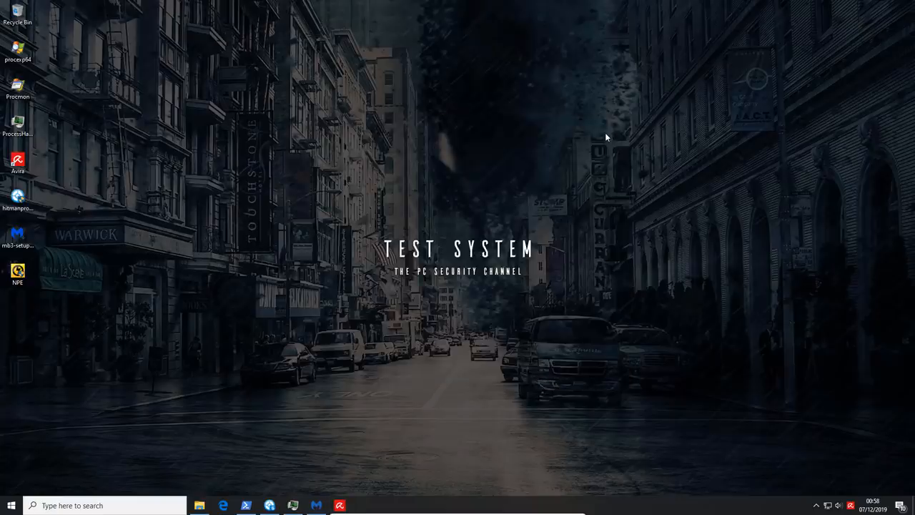